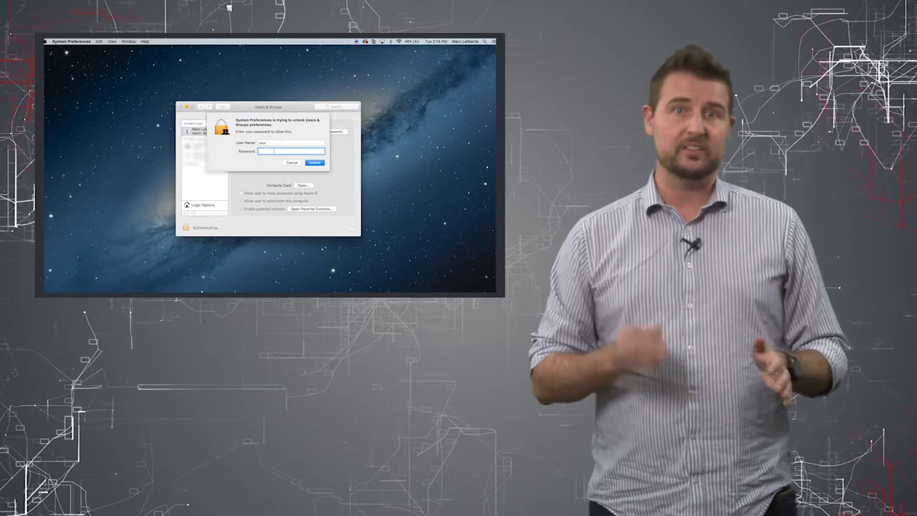
- Unlock Users & Groups as user 'root' with a blank password and dismiss the new-user sheet
click(316, 163)
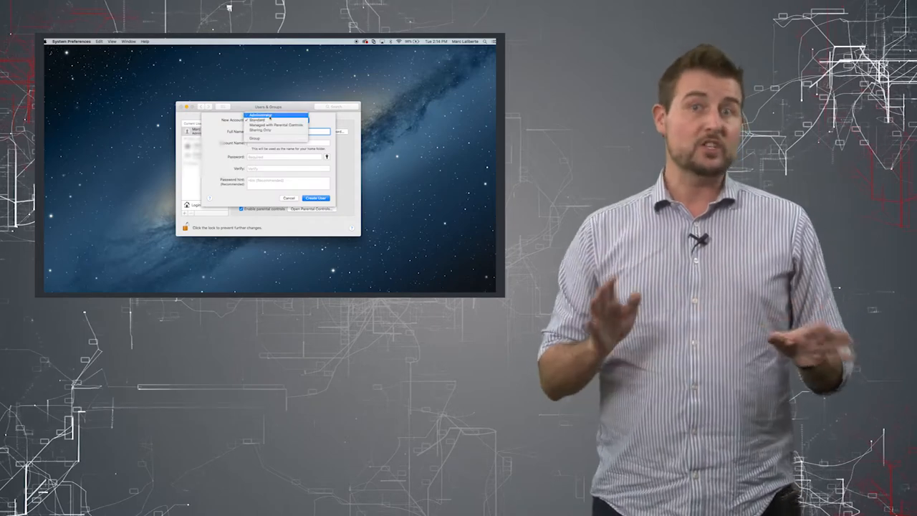
click(270, 112)
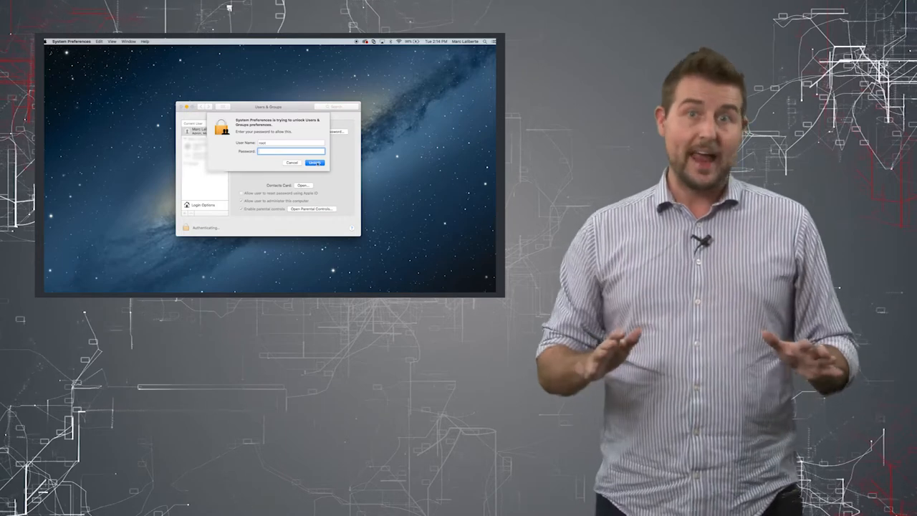
click(315, 163)
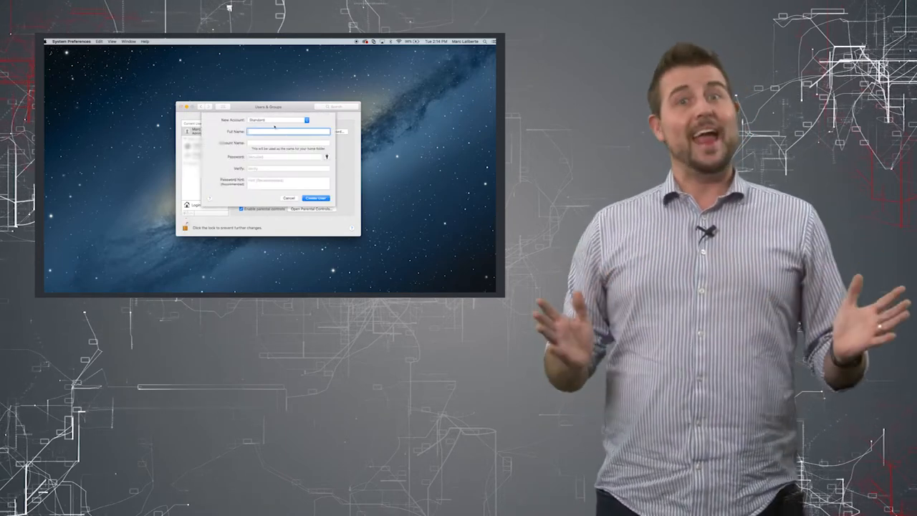
click(280, 120)
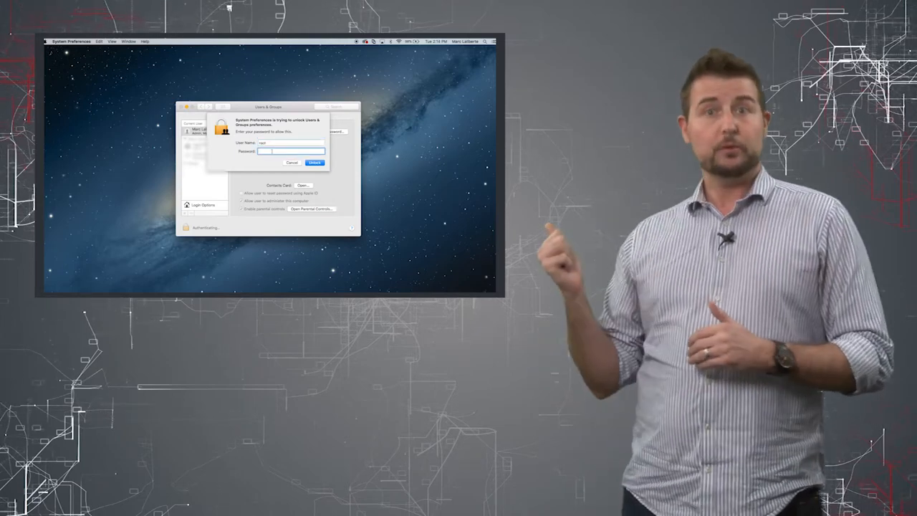
click(318, 162)
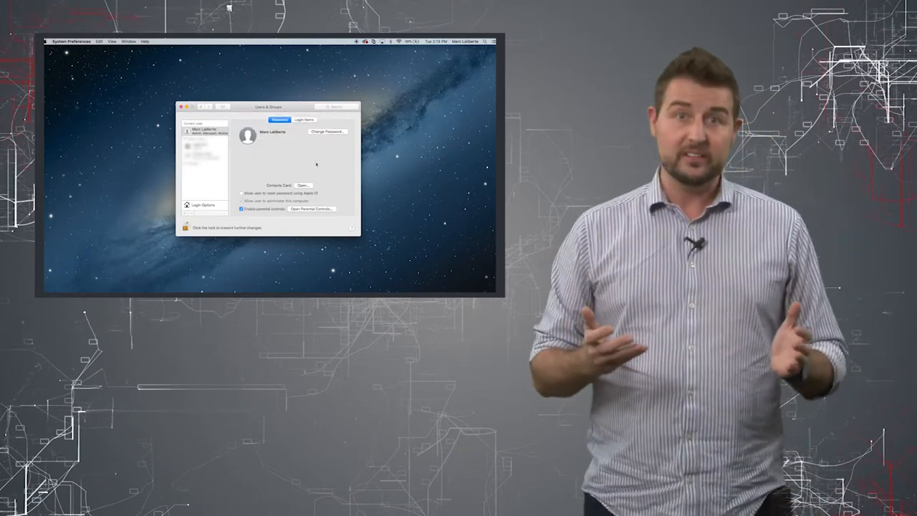